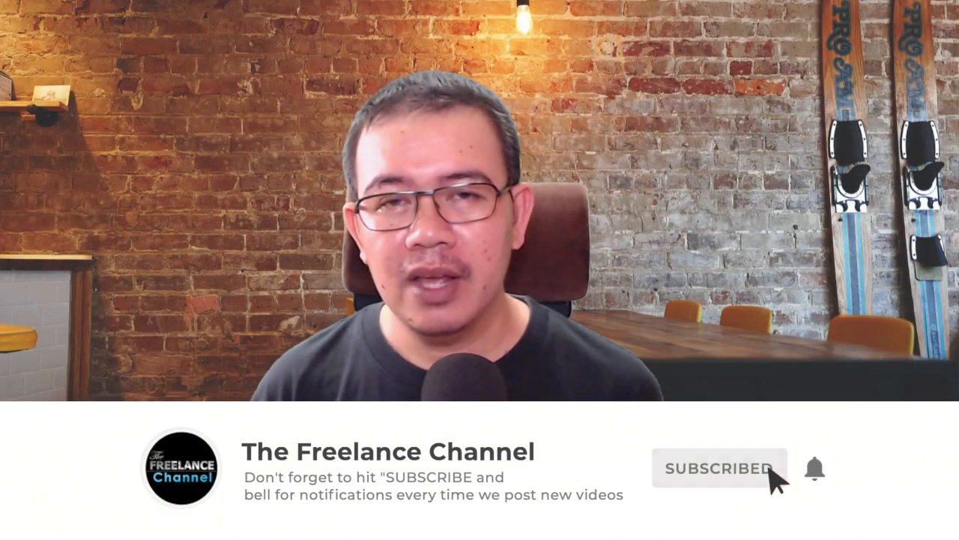
pyautogui.click(816, 470)
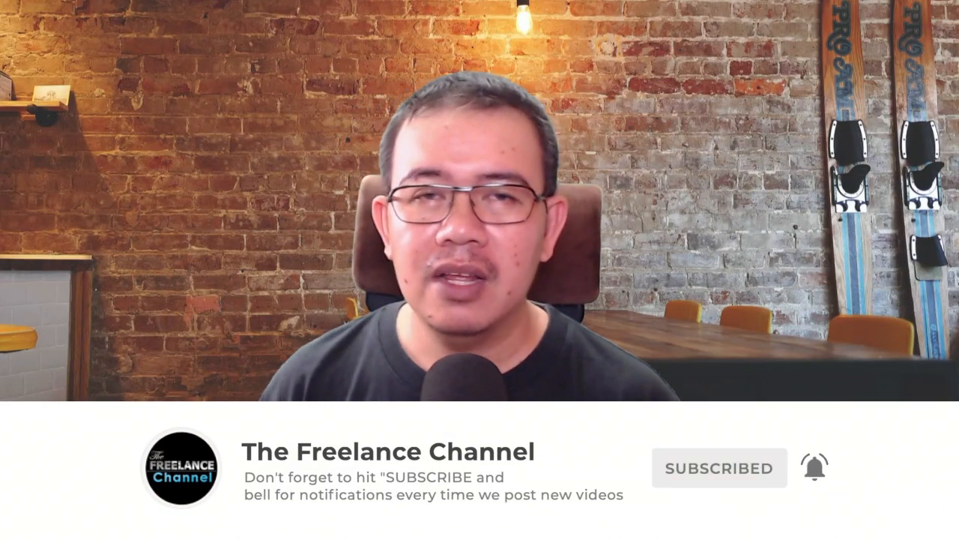